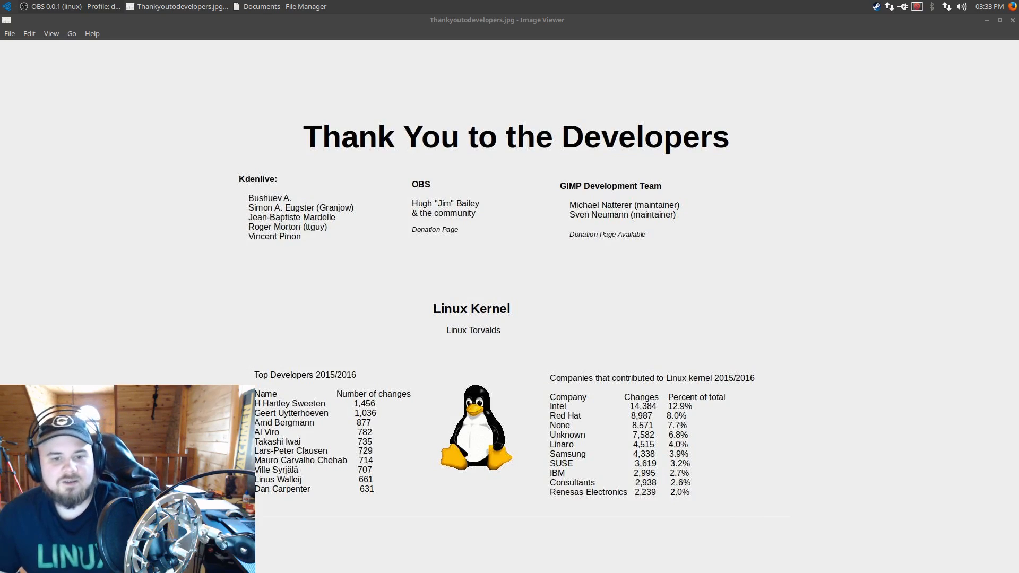
{"action": "mouse_move", "coordinate": [305, 386]}
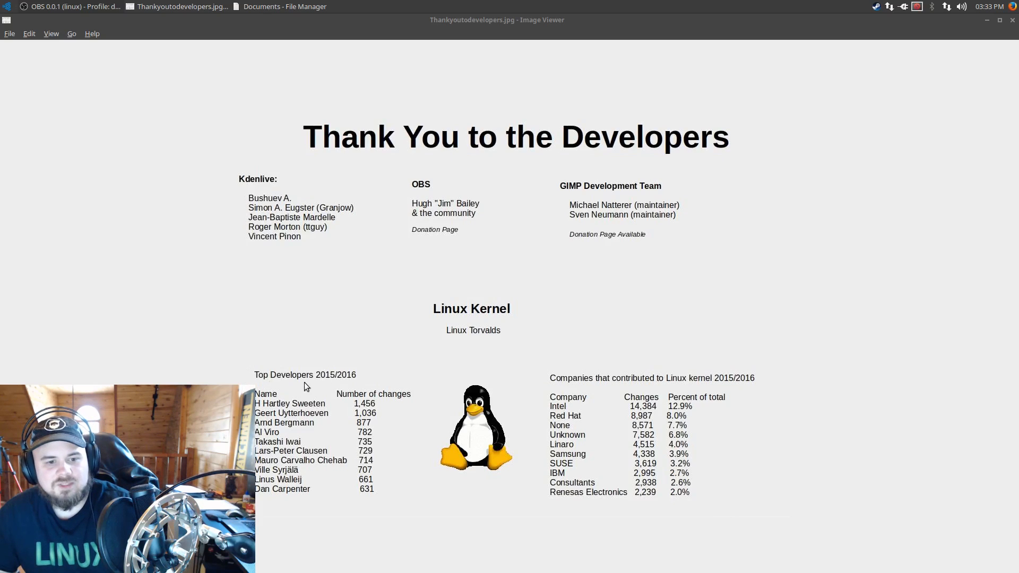
{"action": "mouse_move", "coordinate": [318, 428]}
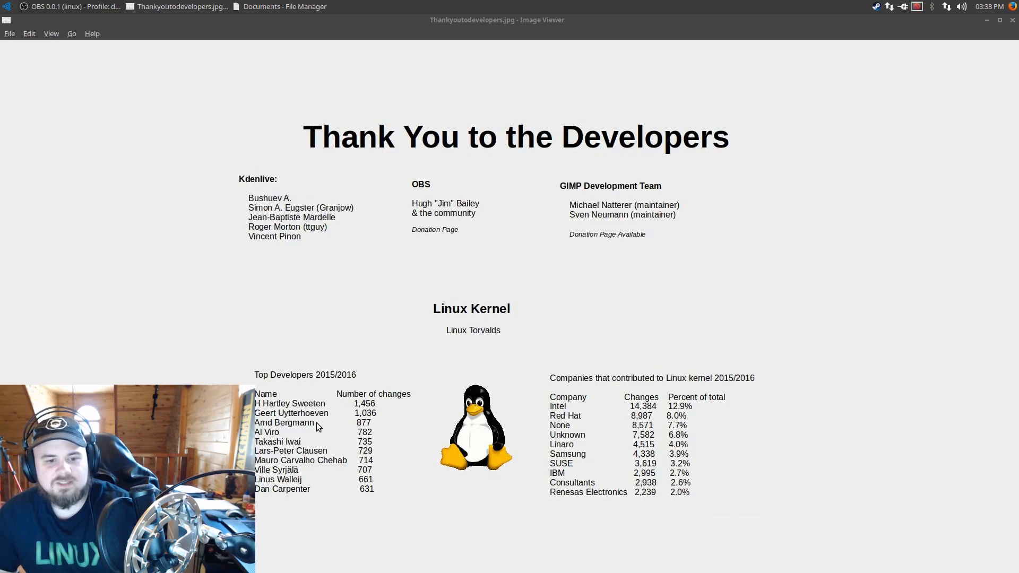
{"action": "mouse_move", "coordinate": [554, 389]}
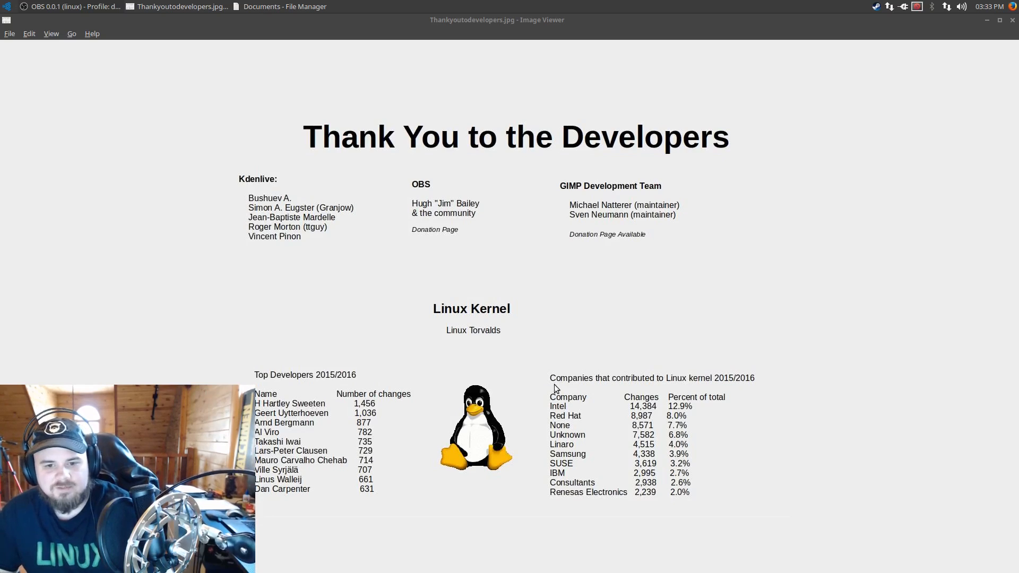